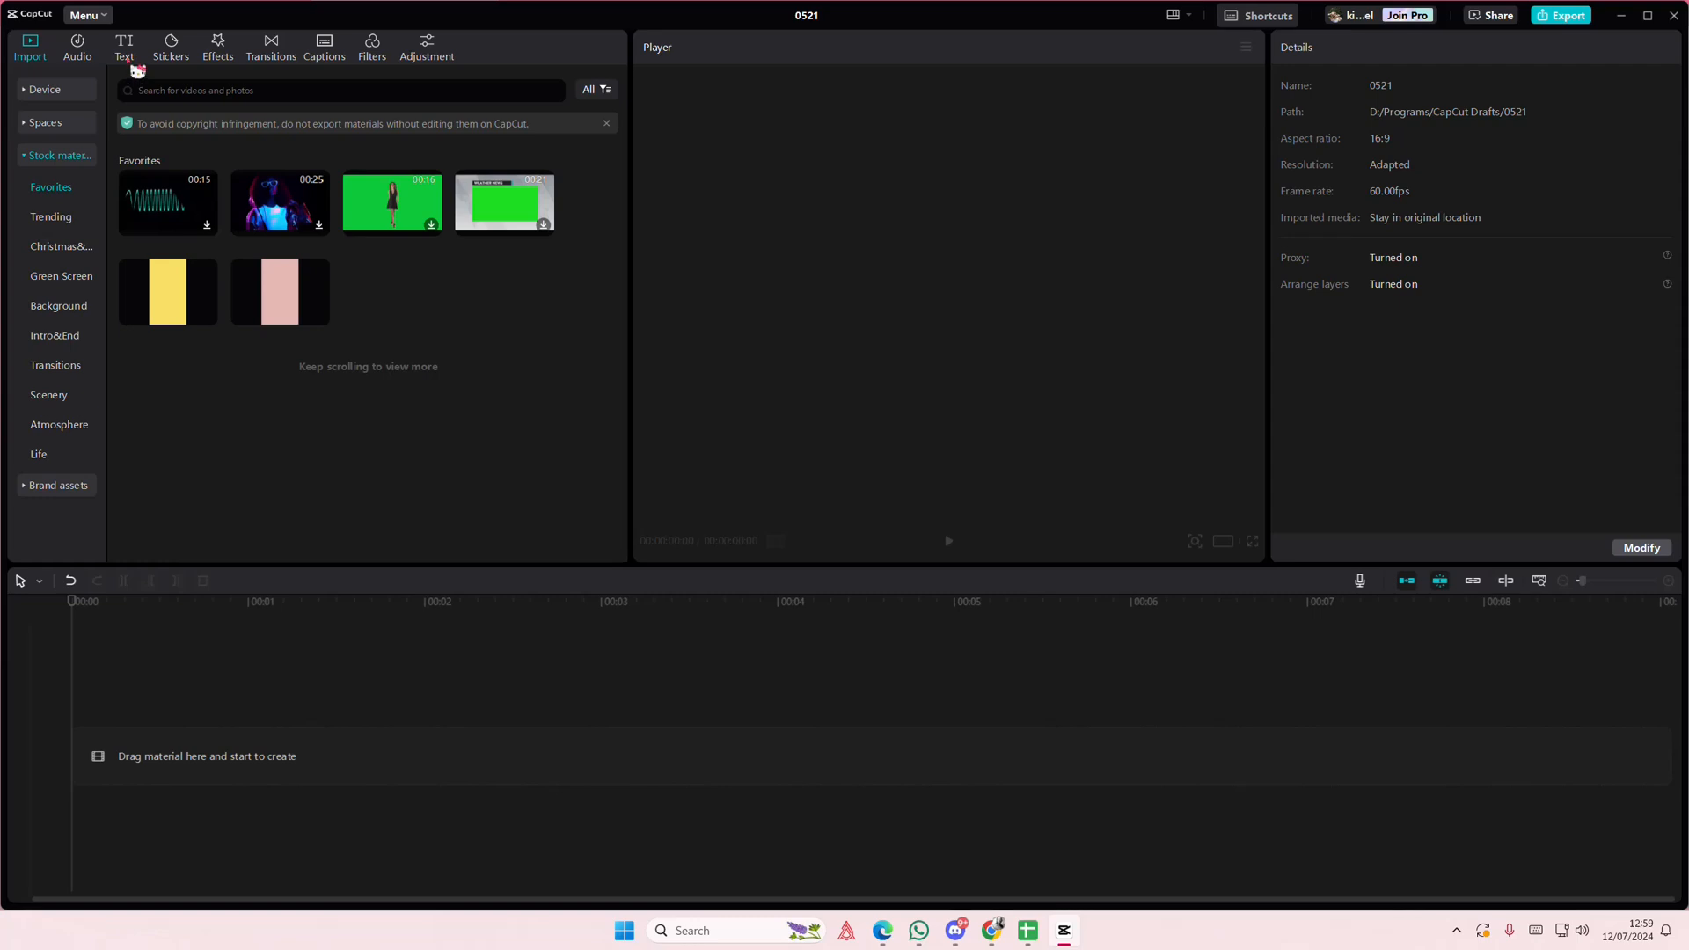
Step: Add a default text clip and change its wording to 'sweet'
{"action": "left_click", "coordinate": [123, 47]}
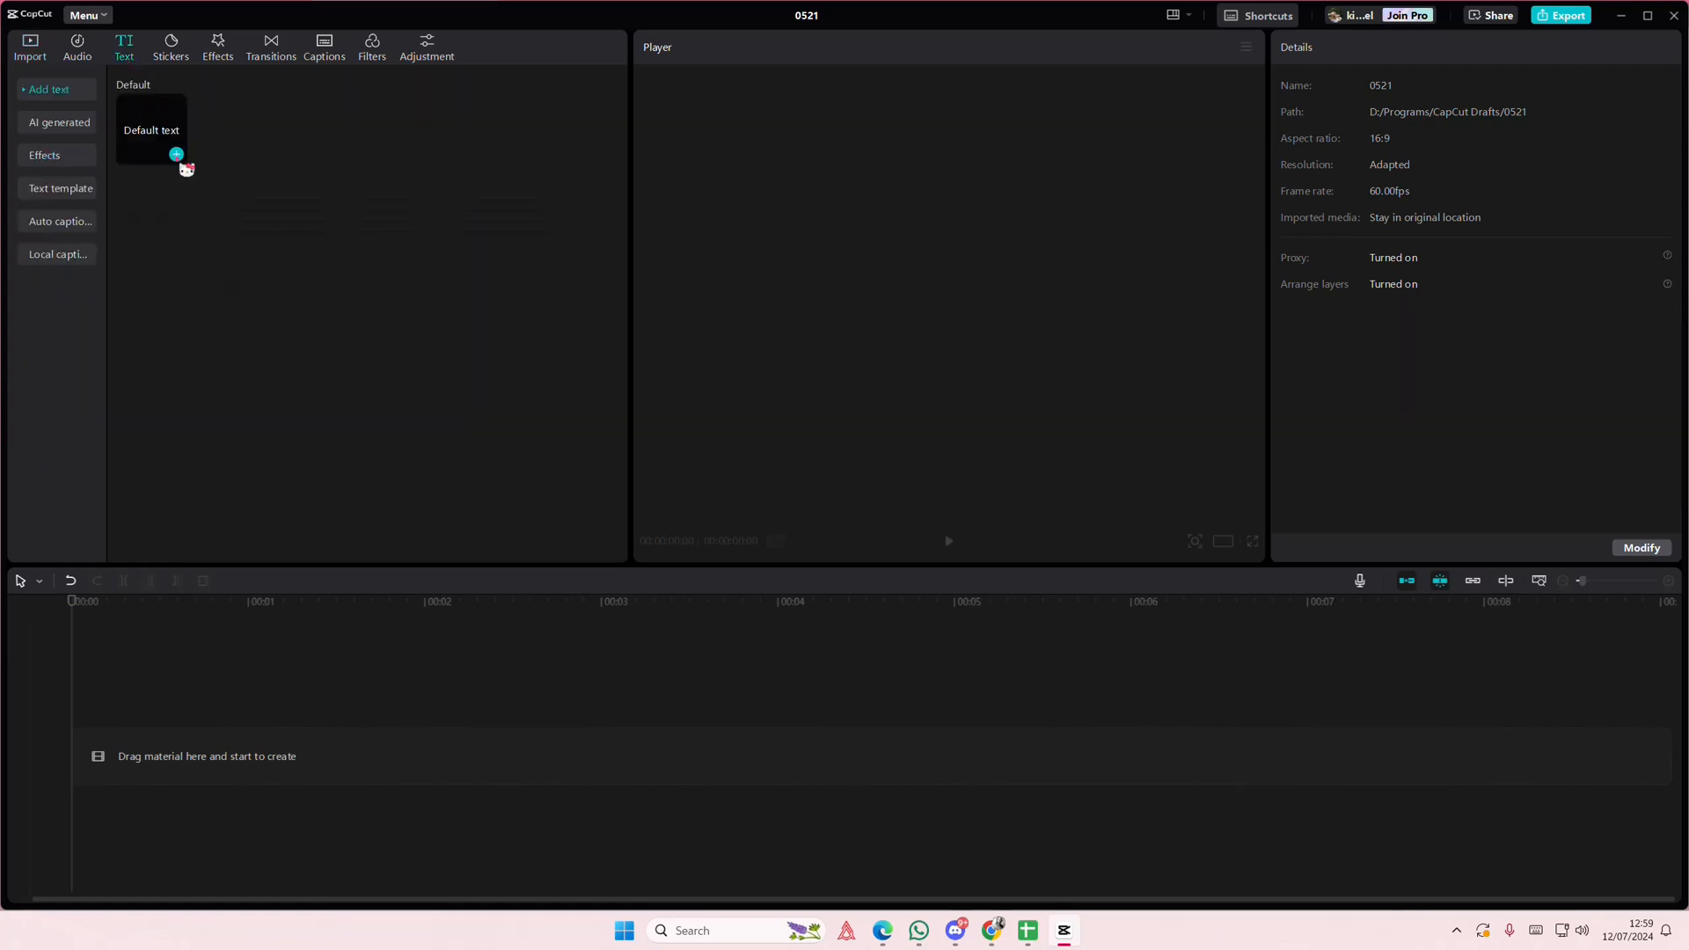
{"action": "left_click", "coordinate": [176, 155]}
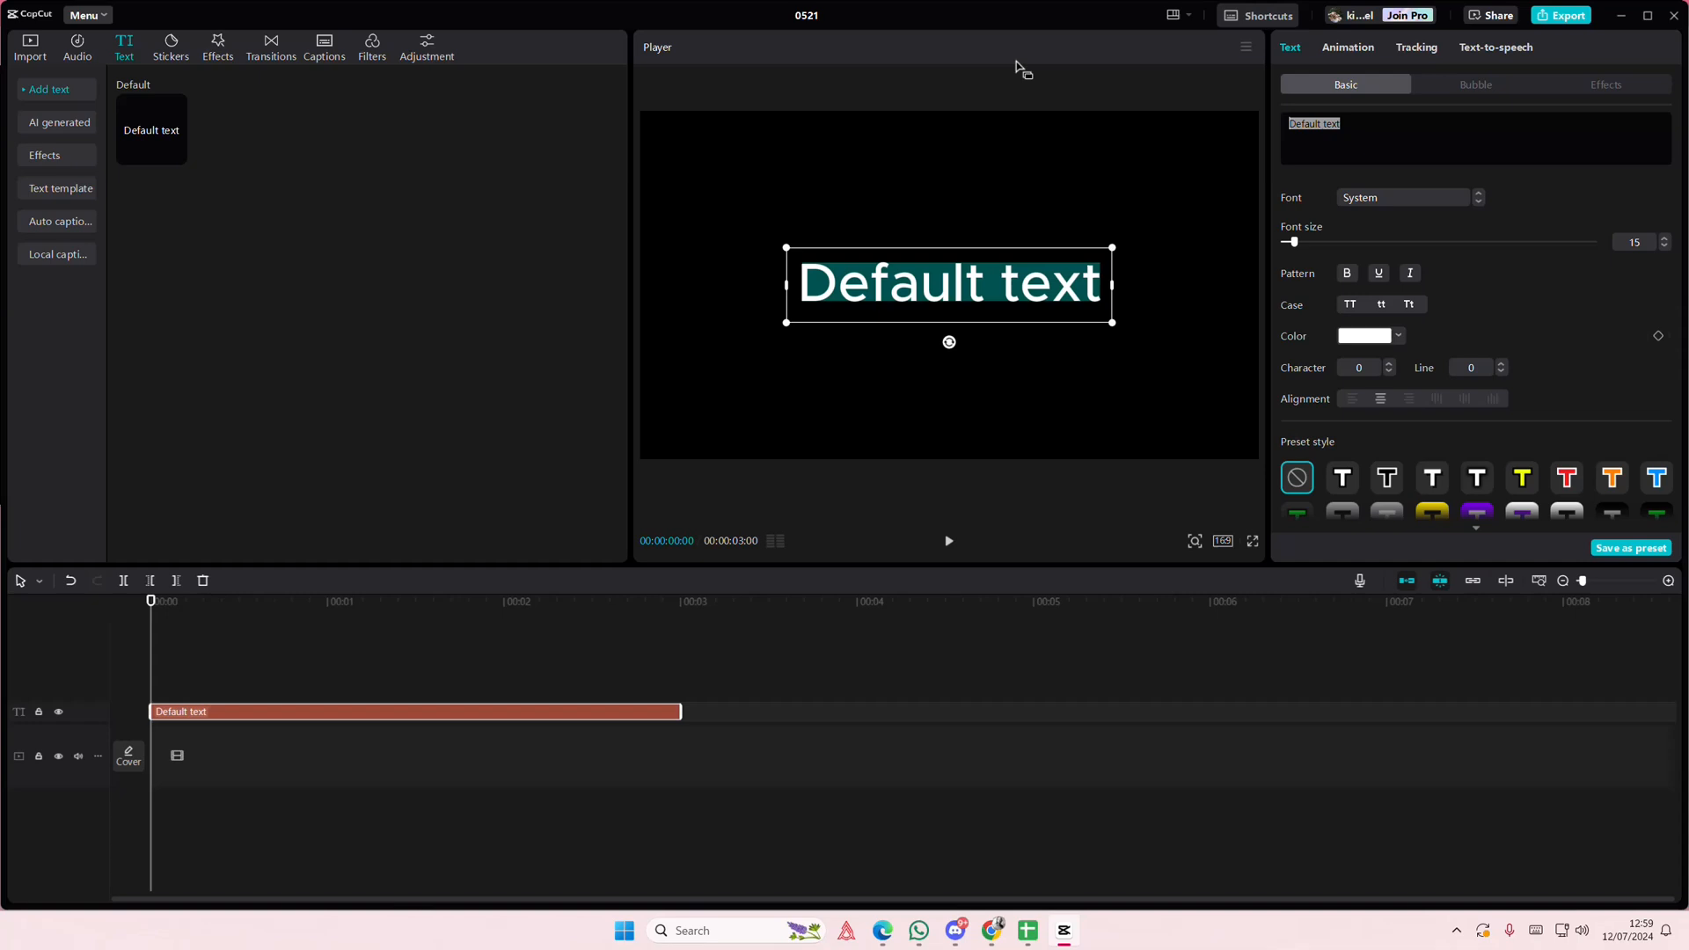
{"action": "type", "text": "sweet"}
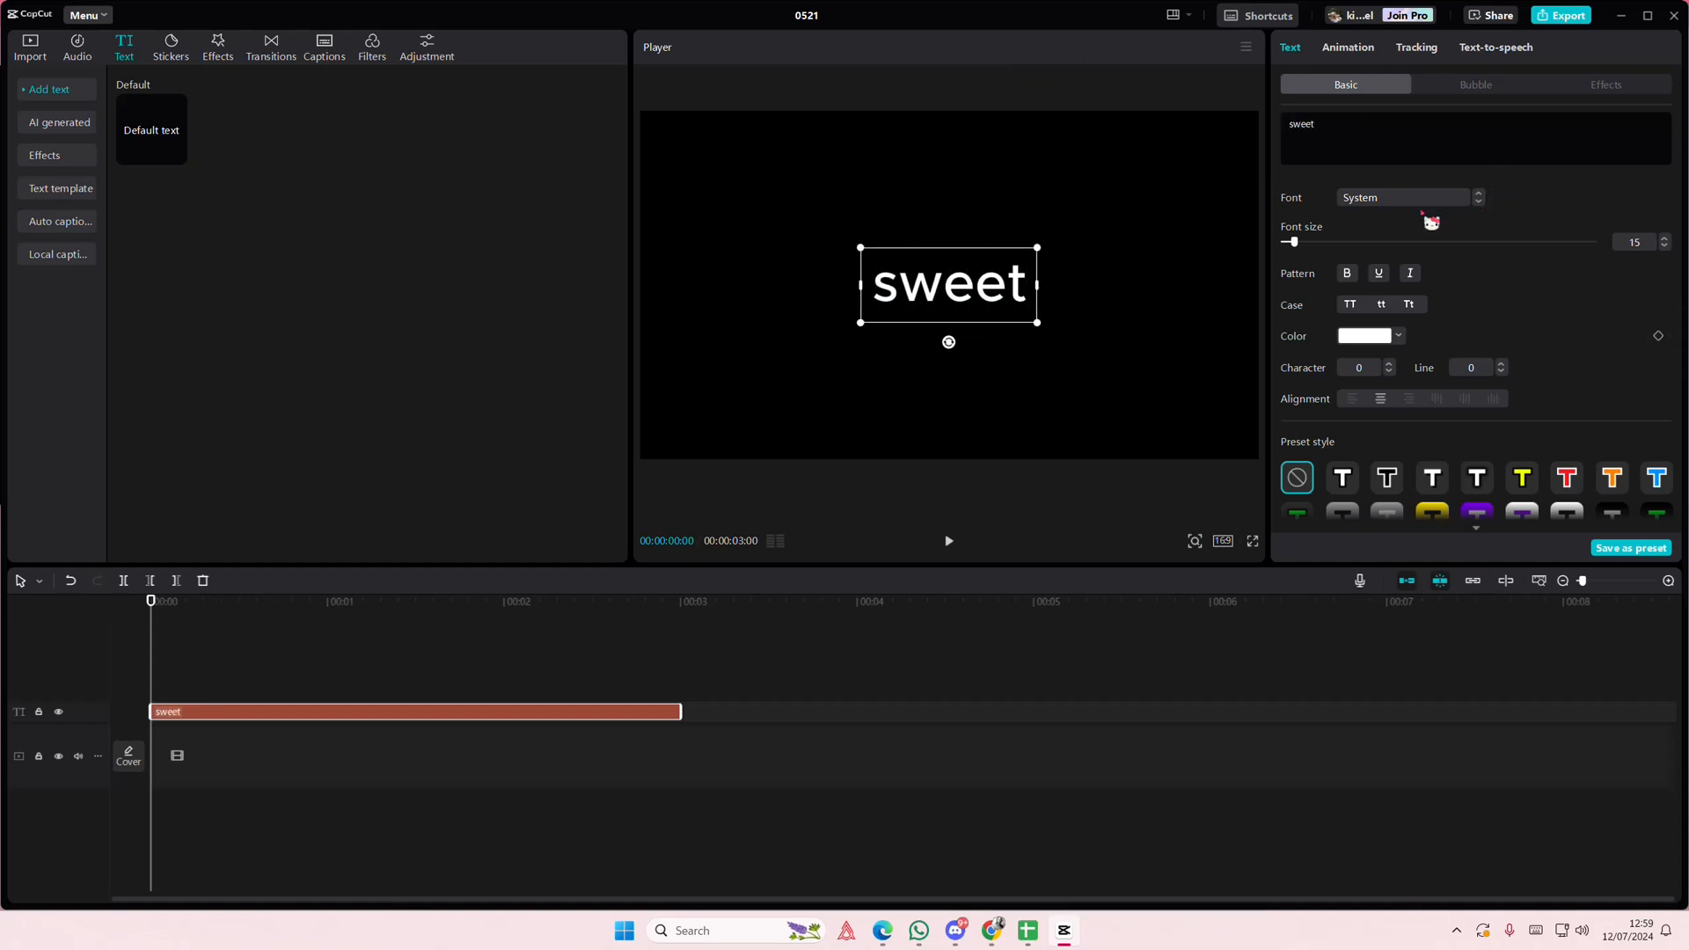
Step: Set the font to Arial Rounded MT Bold and raise the size to 29
{"action": "left_click", "coordinate": [1406, 197]}
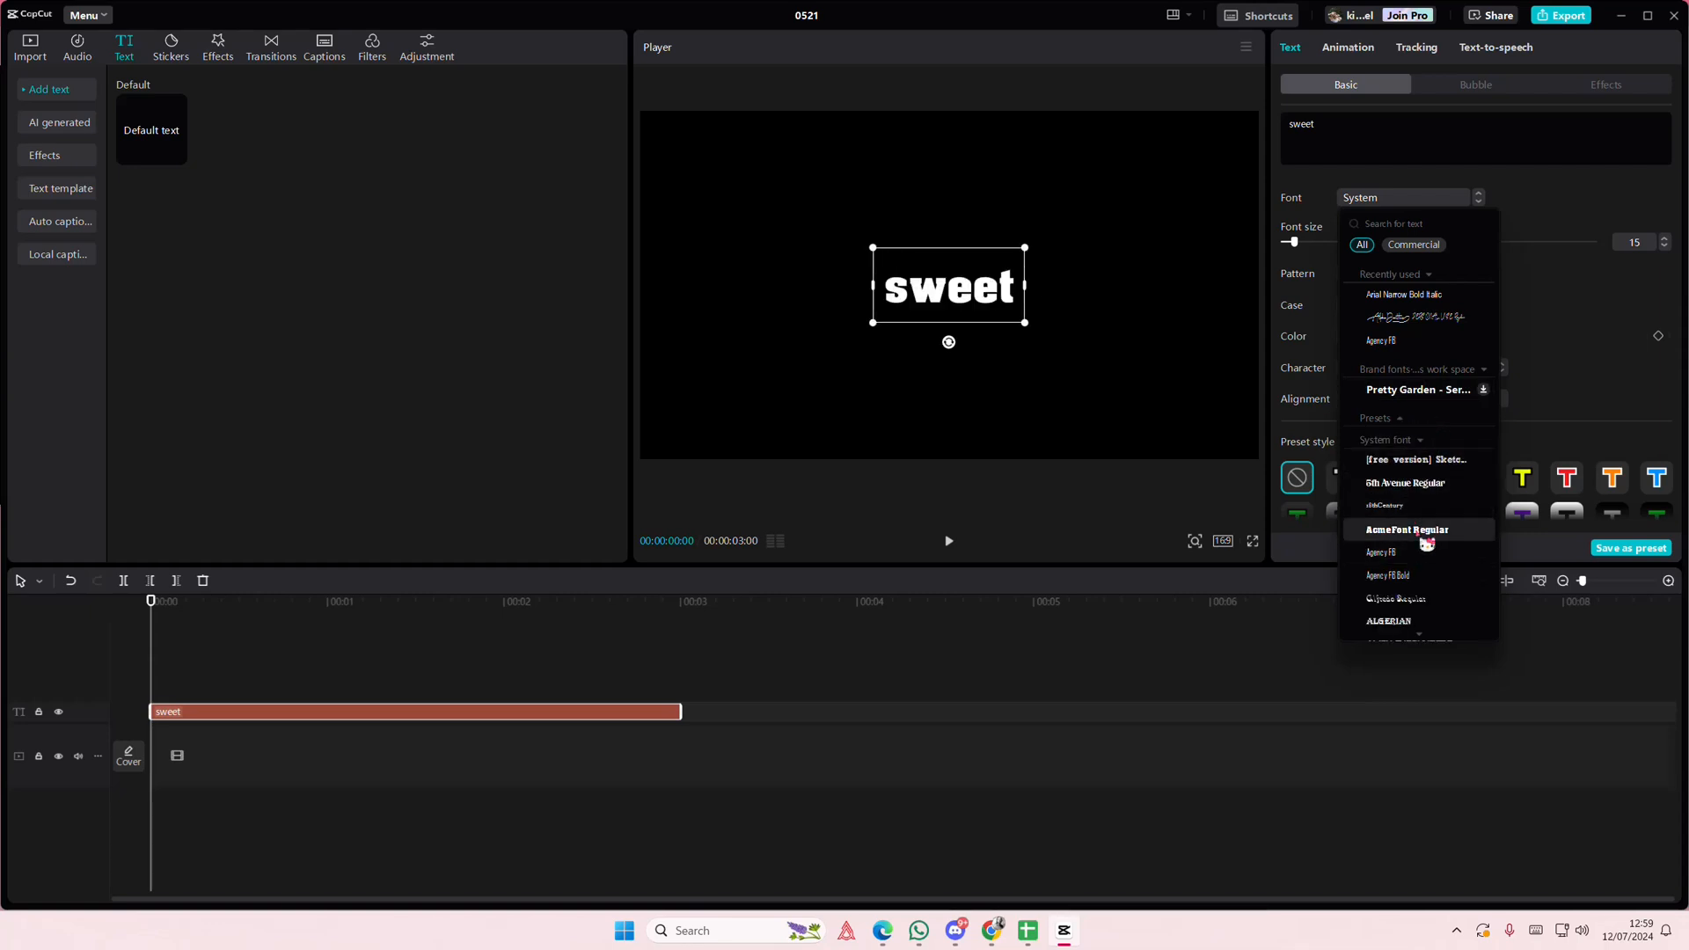
{"action": "scroll", "scroll_direction": "down", "scroll_amount": 3}
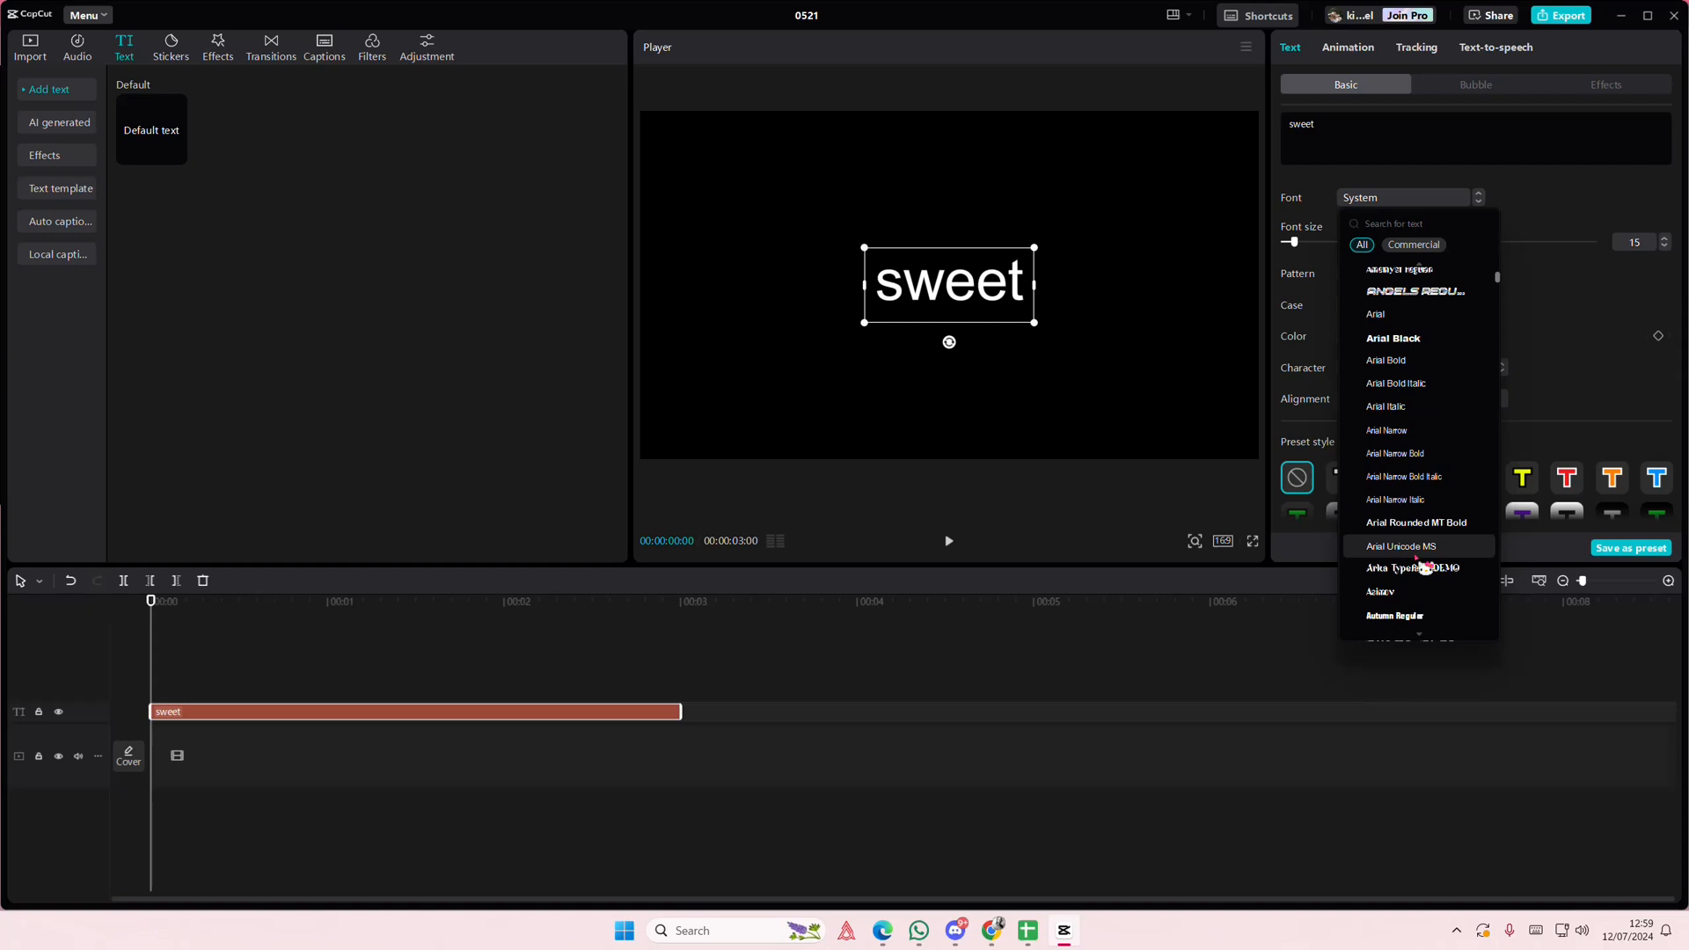
{"action": "scroll", "scroll_direction": "down", "scroll_amount": 3}
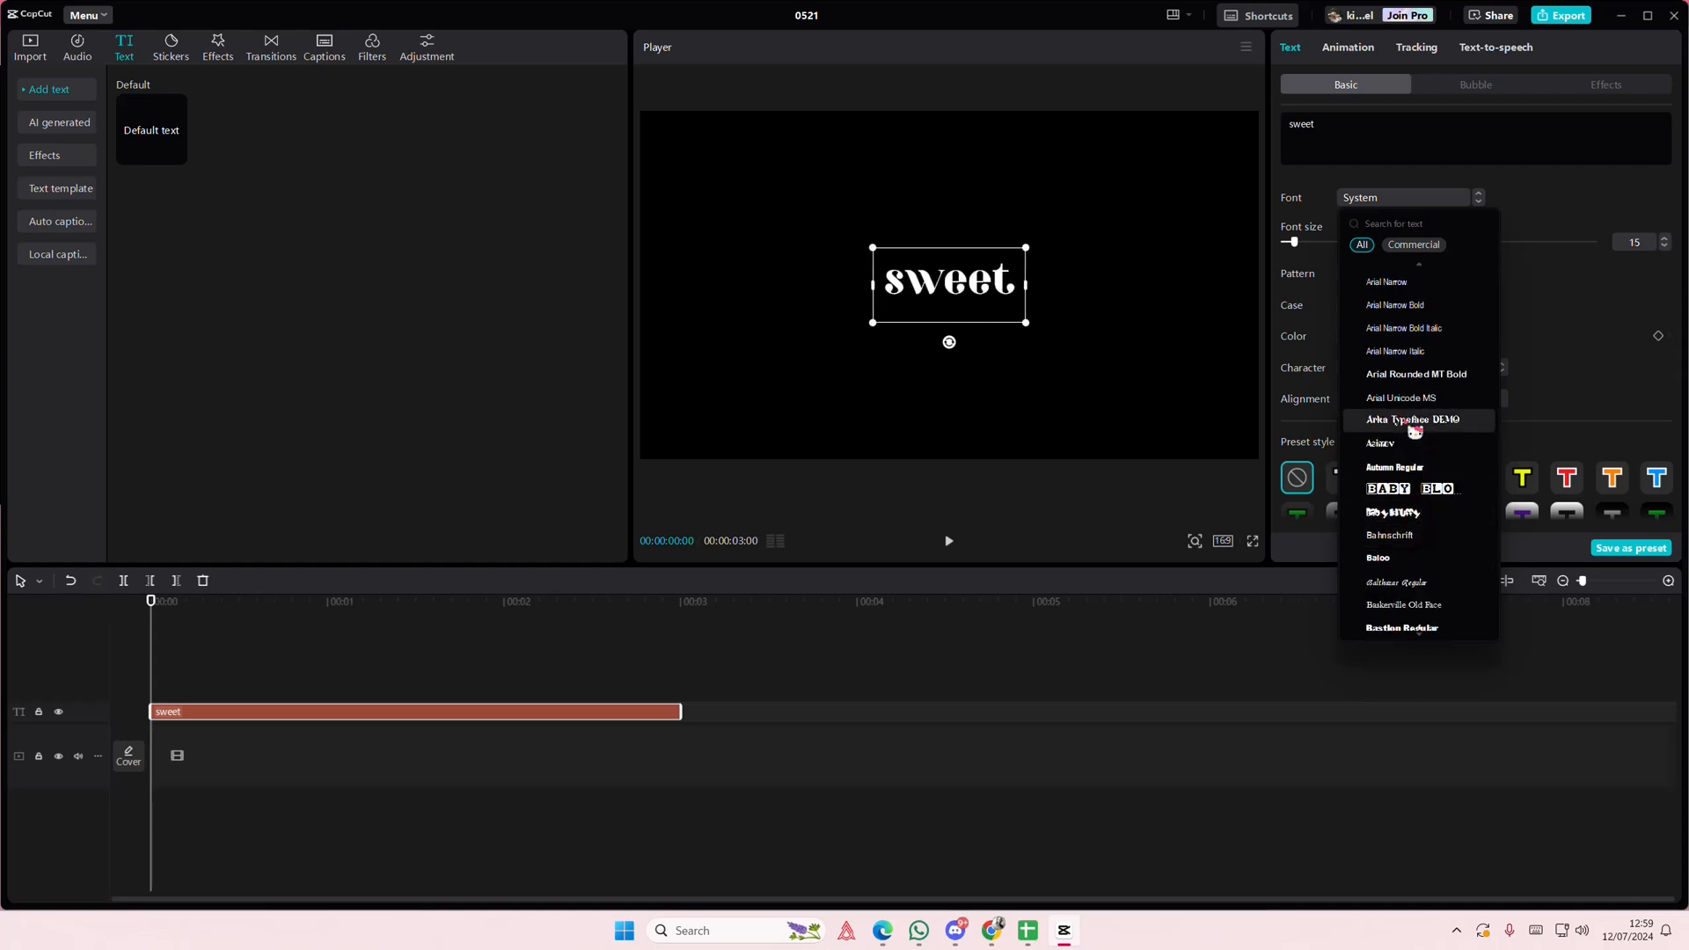
{"action": "left_click", "coordinate": [1419, 373]}
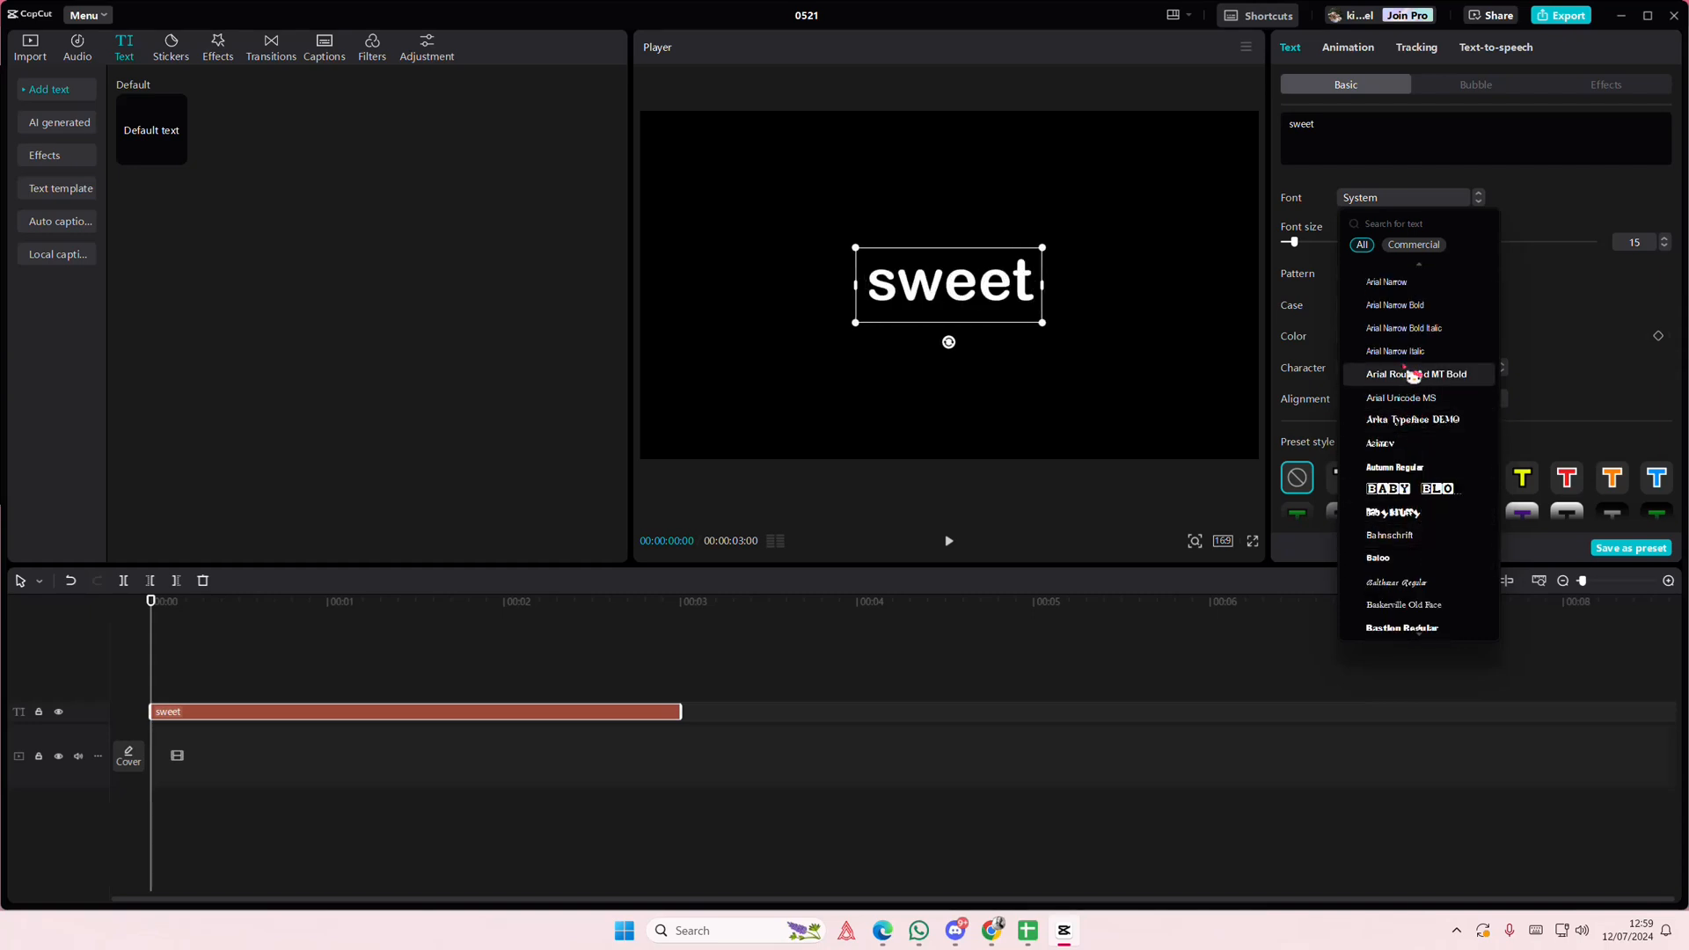
{"action": "left_click", "coordinate": [1415, 373]}
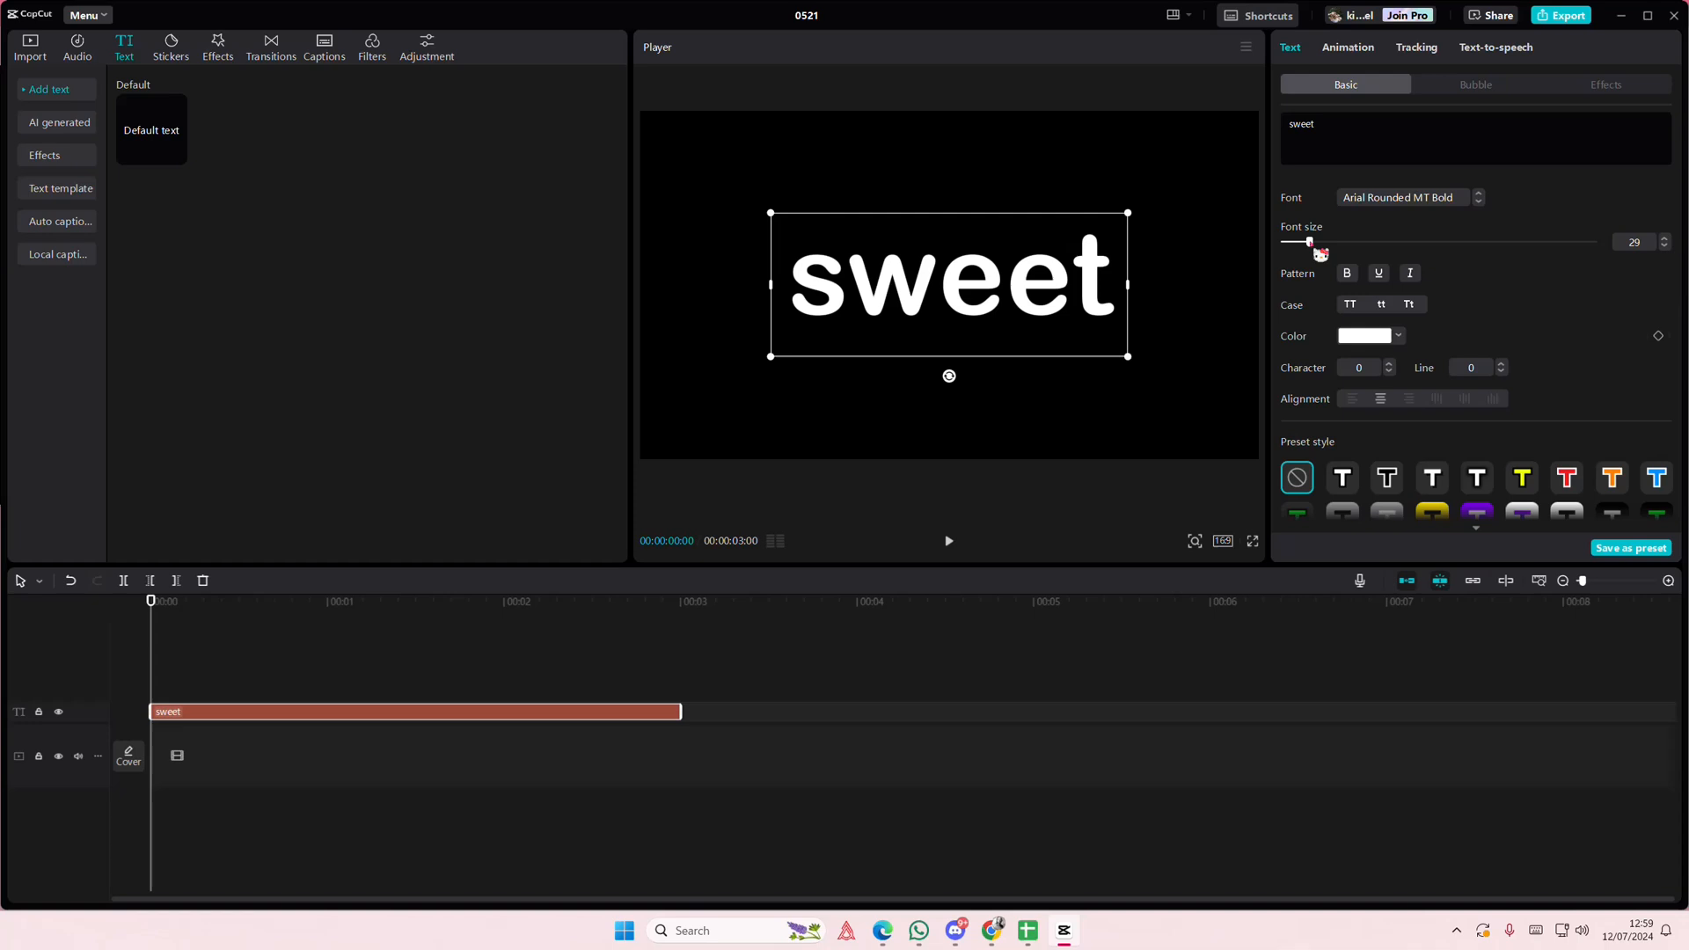
Step: Enable Stroke and colour the outline pink around the white letters
{"action": "scroll", "scroll_direction": "down", "scroll_amount": 3}
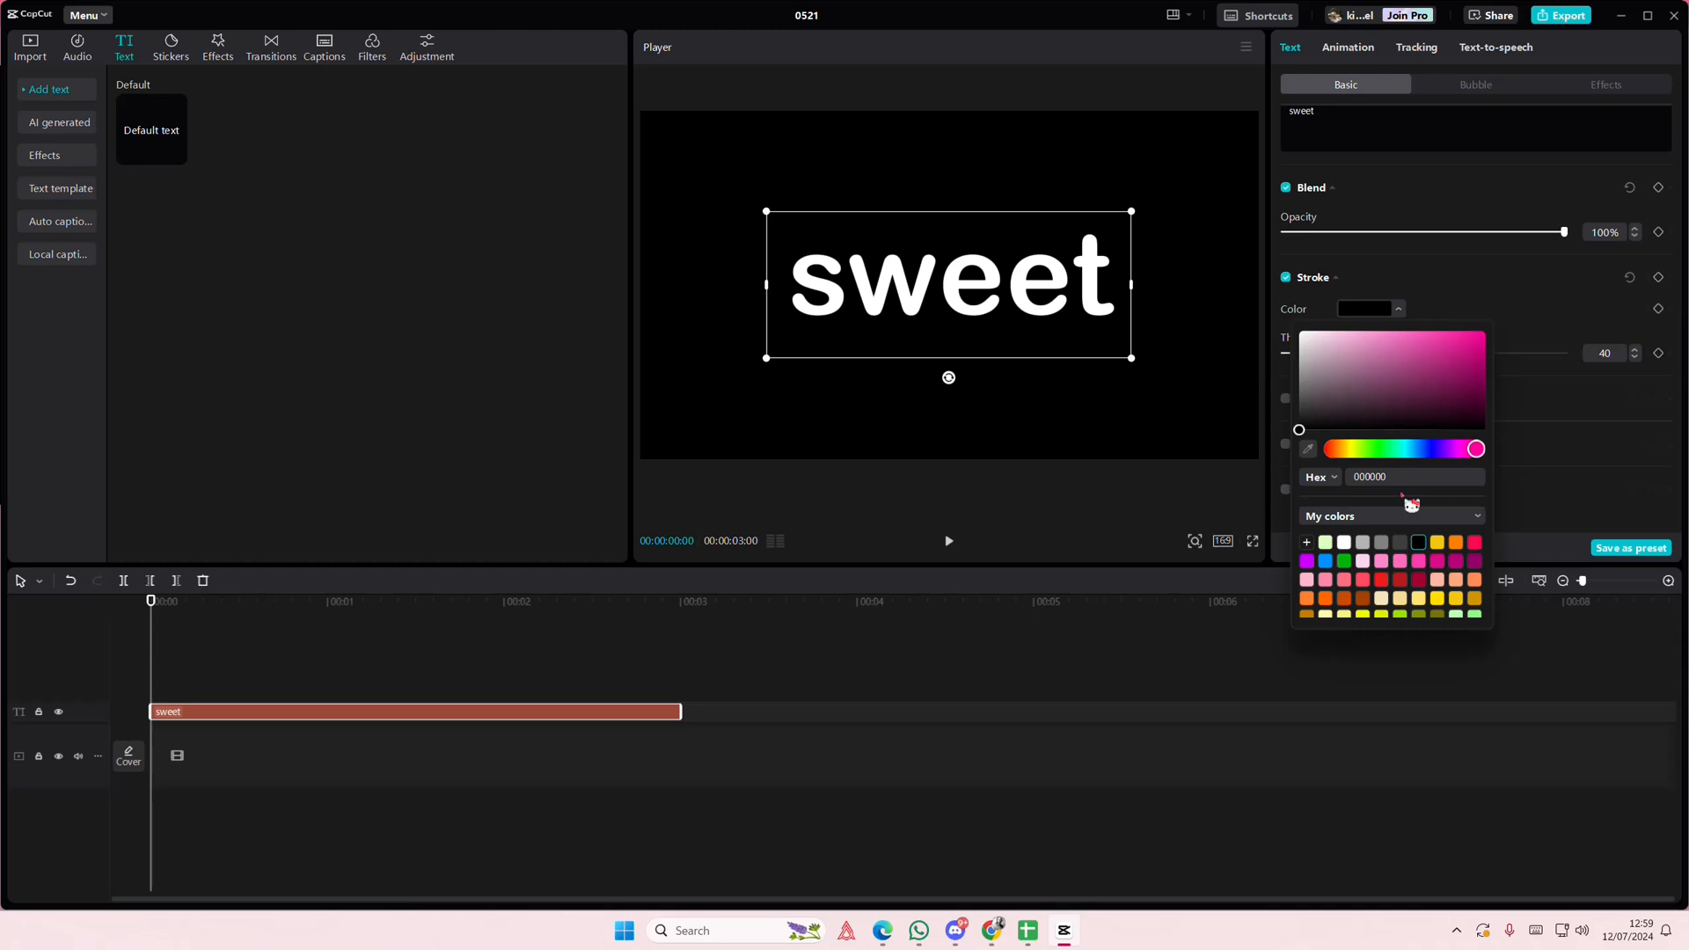
{"action": "left_click", "coordinate": [1433, 579]}
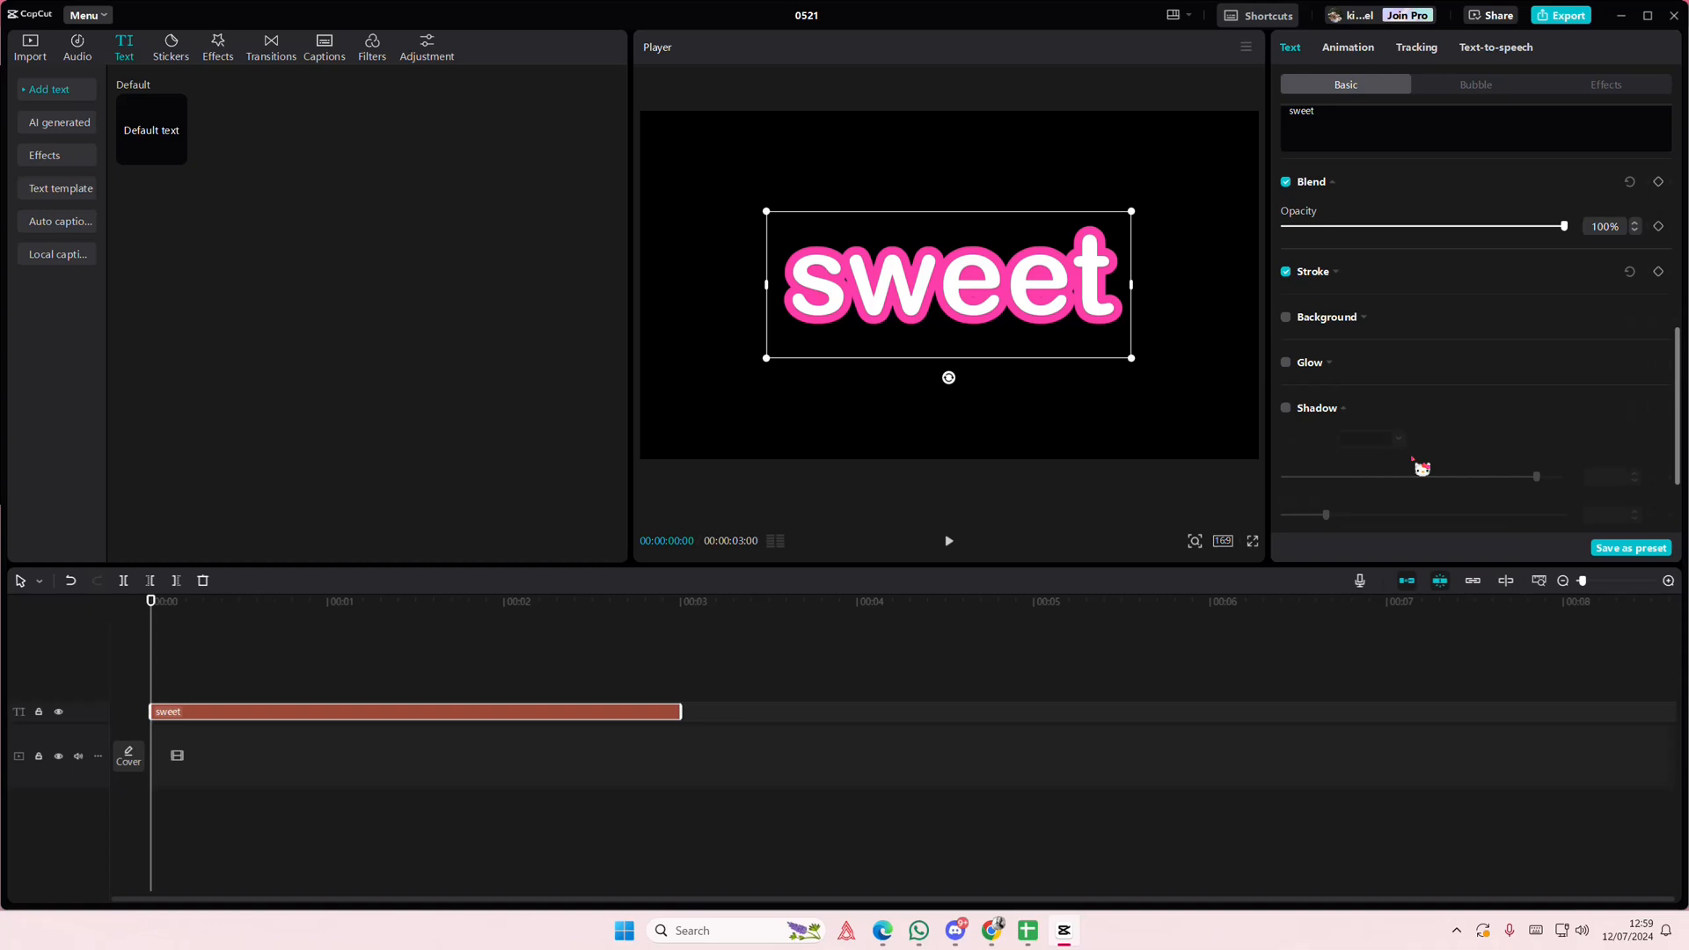
Step: Enable a pink shadow with 0% blurriness and distance about 9, then duplicate the clip
{"action": "left_click", "coordinate": [1284, 406]}
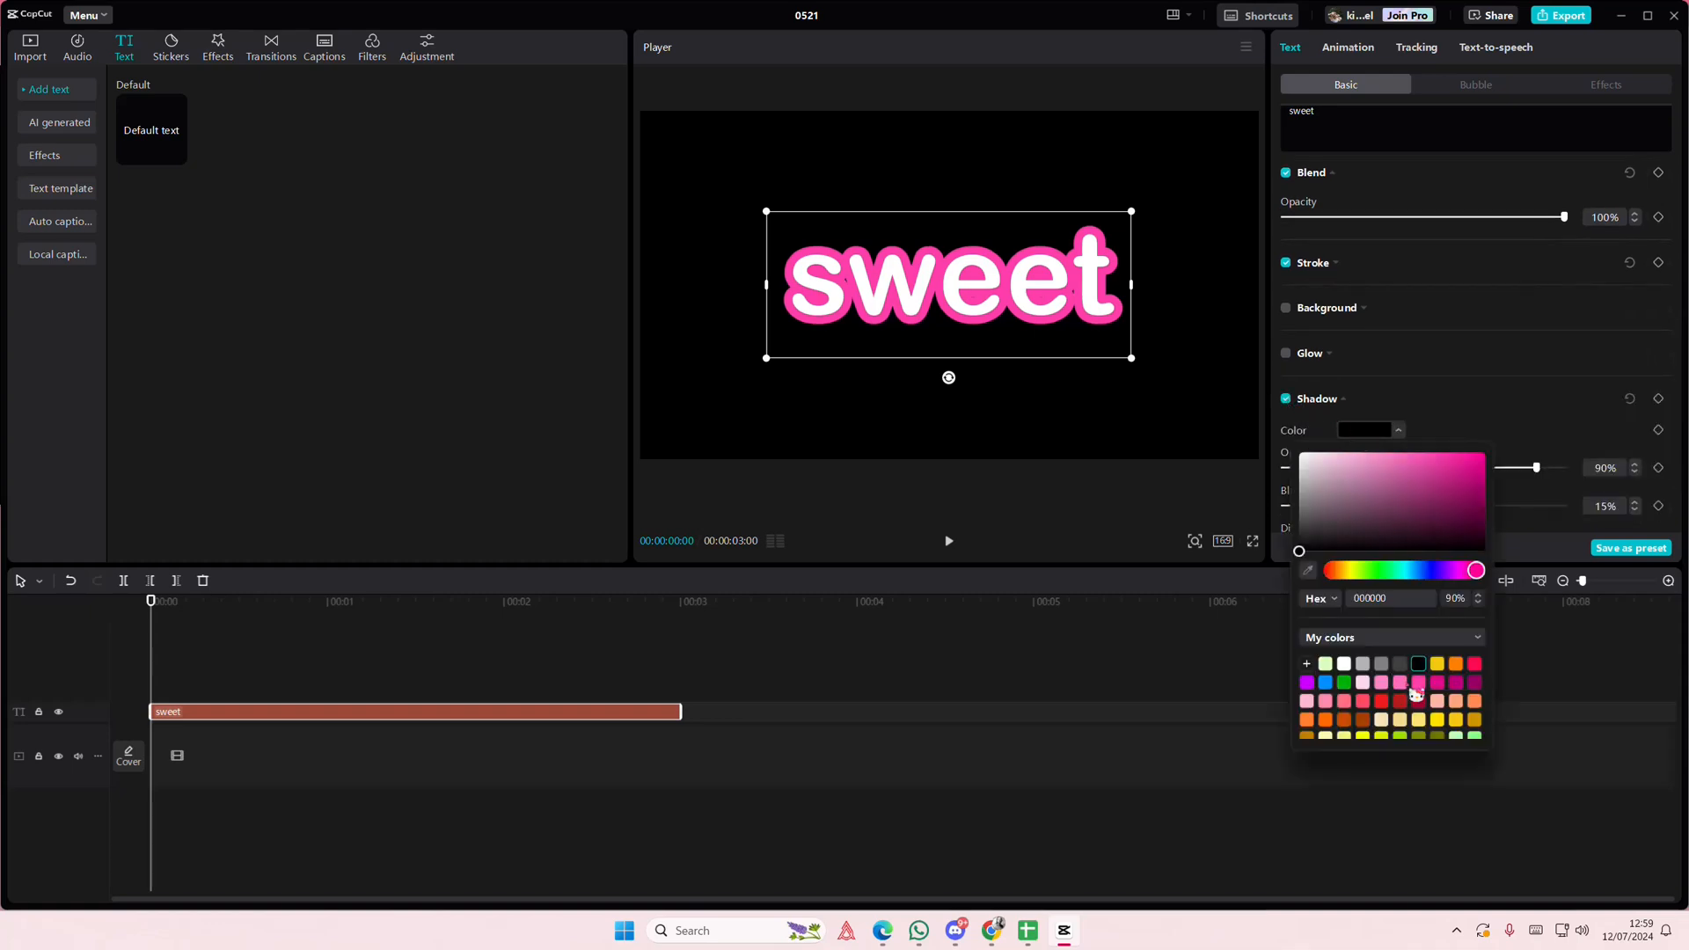
{"action": "left_click", "coordinate": [1418, 697]}
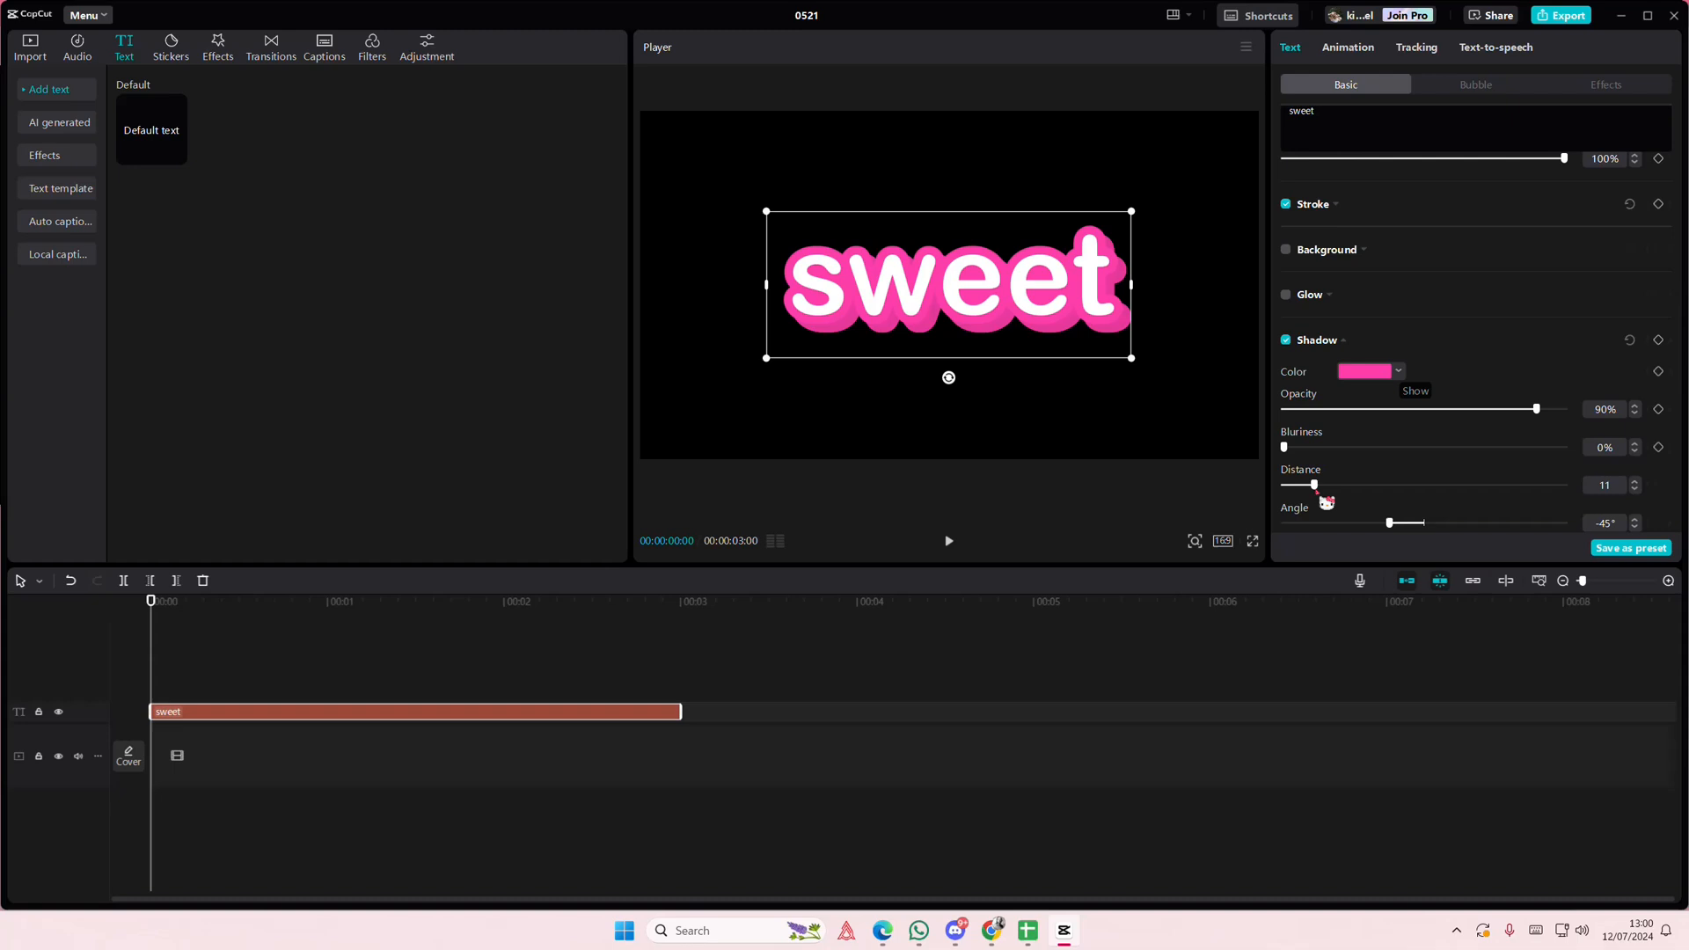
{"action": "left_click_drag", "start_coordinate": [1314, 484], "coordinate": [1297, 484]}
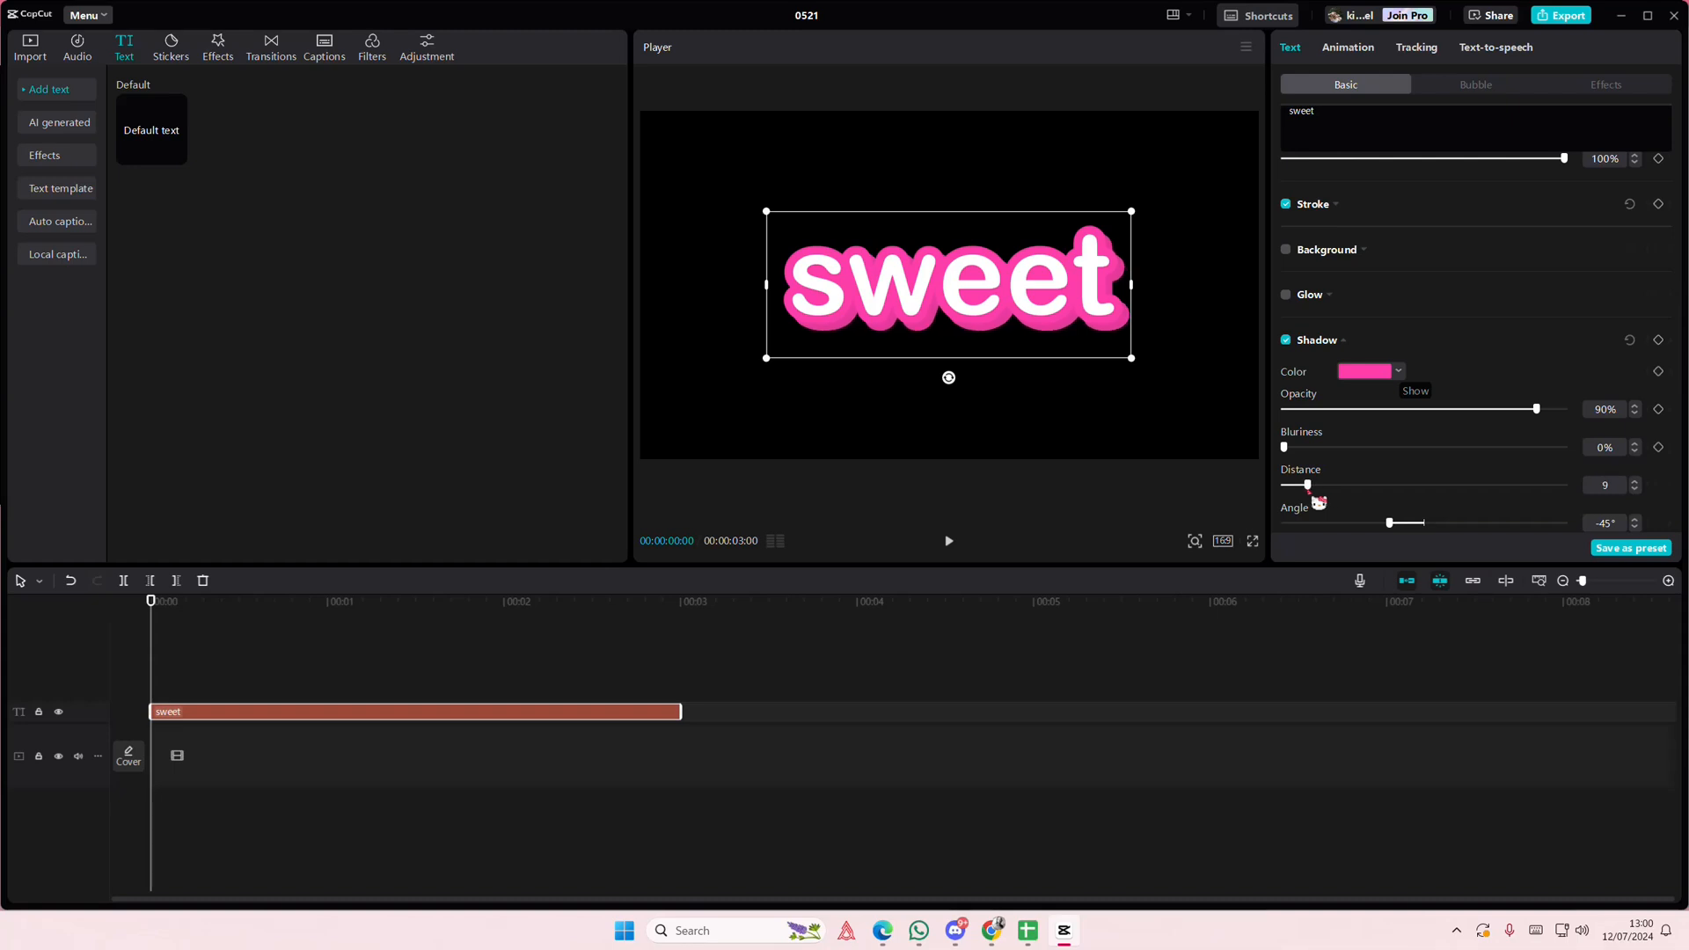
{"action": "left_click_drag", "start_coordinate": [1534, 409], "coordinate": [1568, 408]}
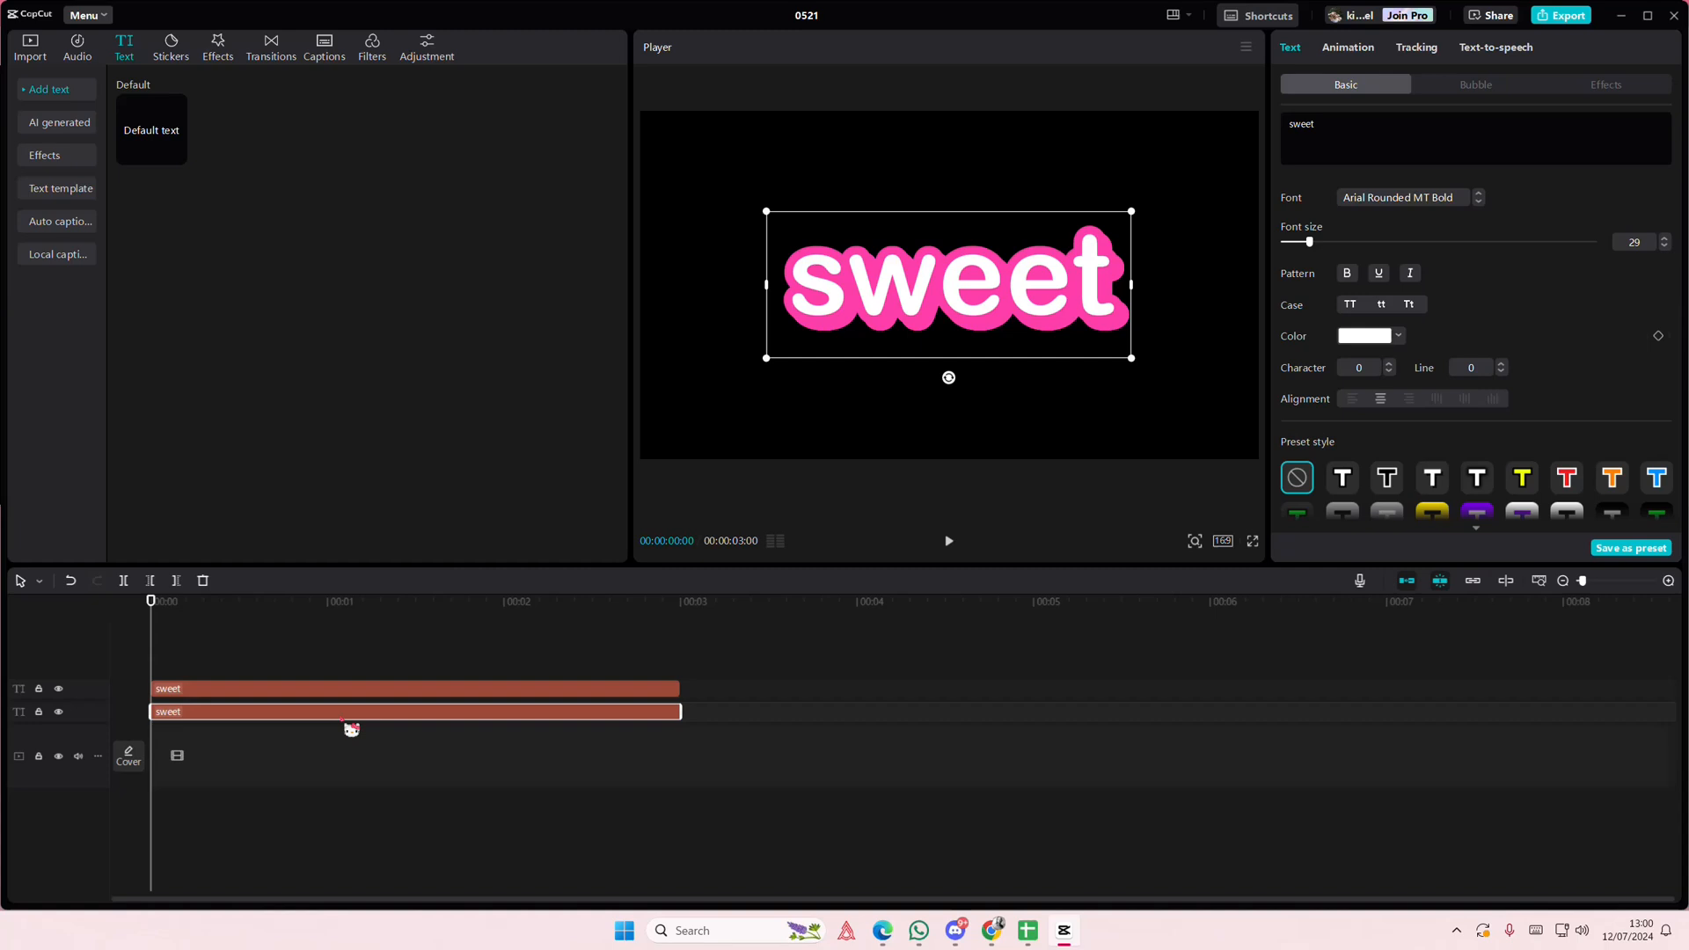
Step: Fill the duplicate text pink and nudge it down and right behind the original
{"action": "left_click", "coordinate": [1399, 336]}
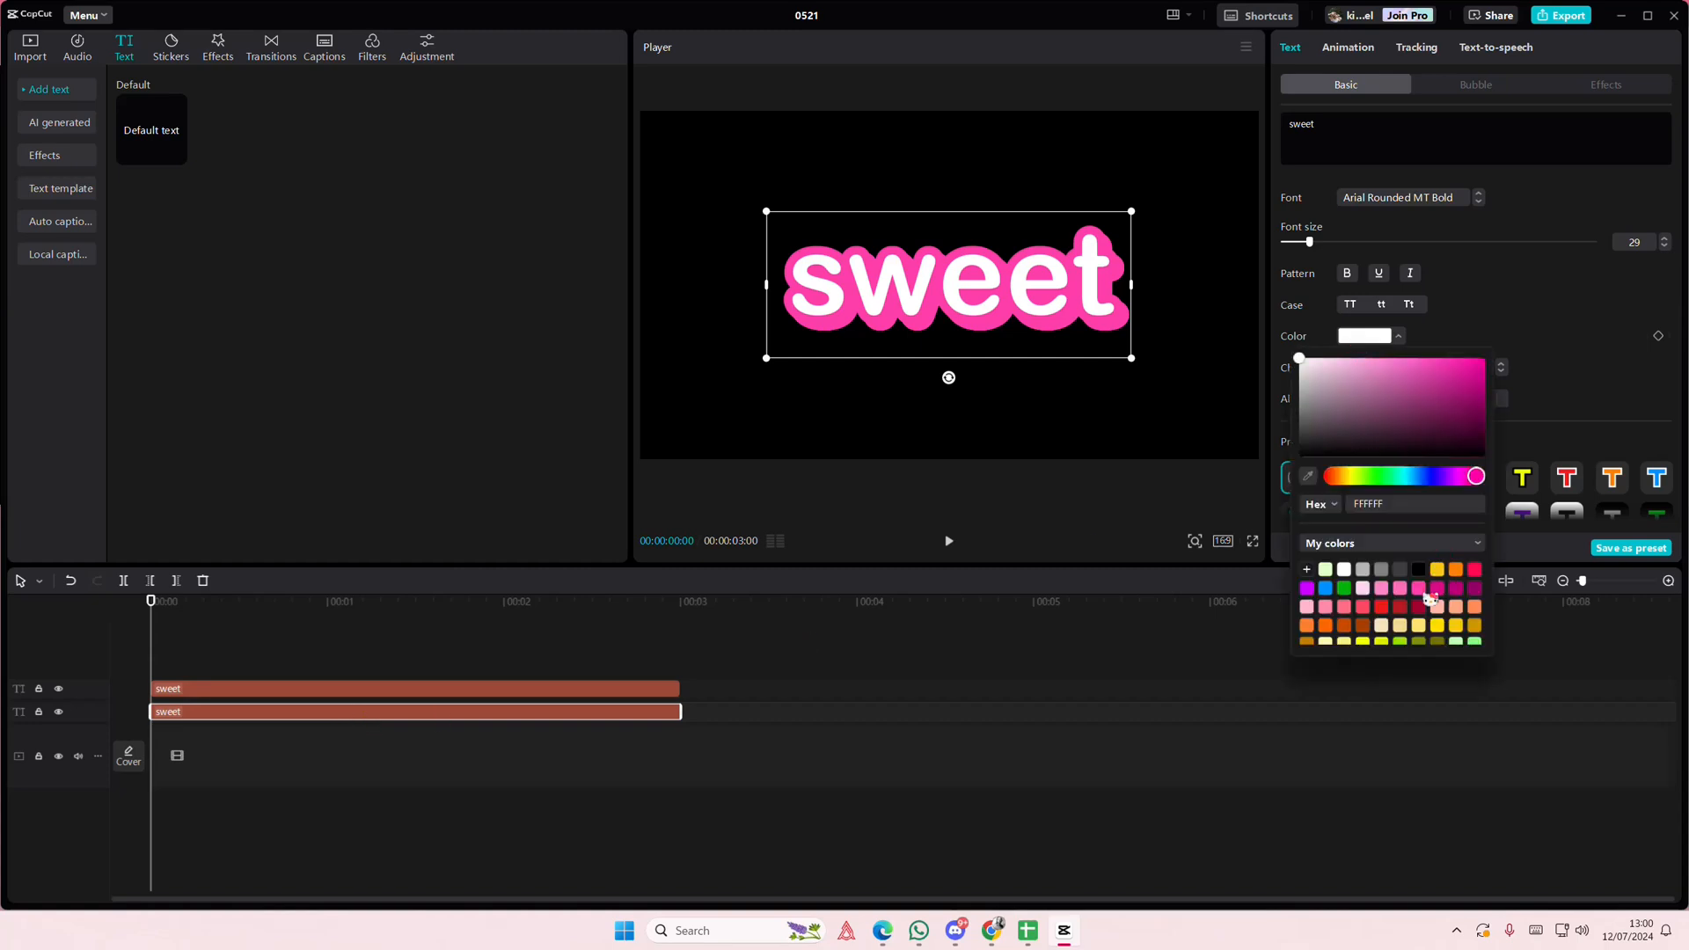
{"action": "left_click", "coordinate": [1434, 600]}
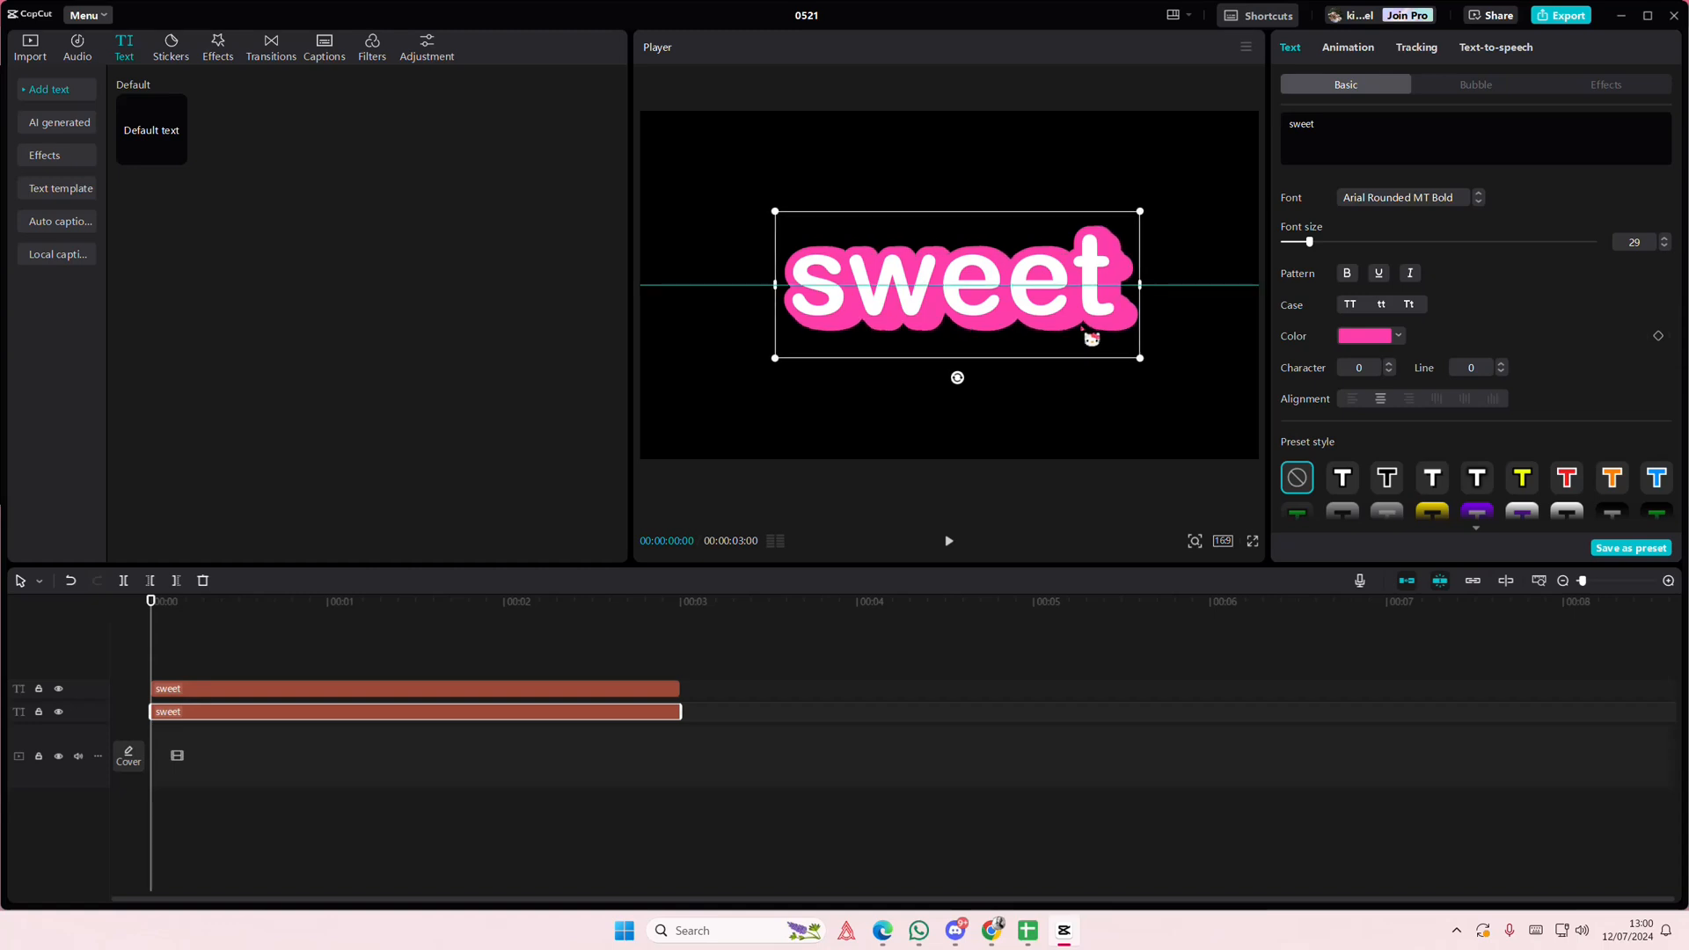
{"action": "left_click_drag", "start_coordinate": [957, 285], "coordinate": [961, 290]}
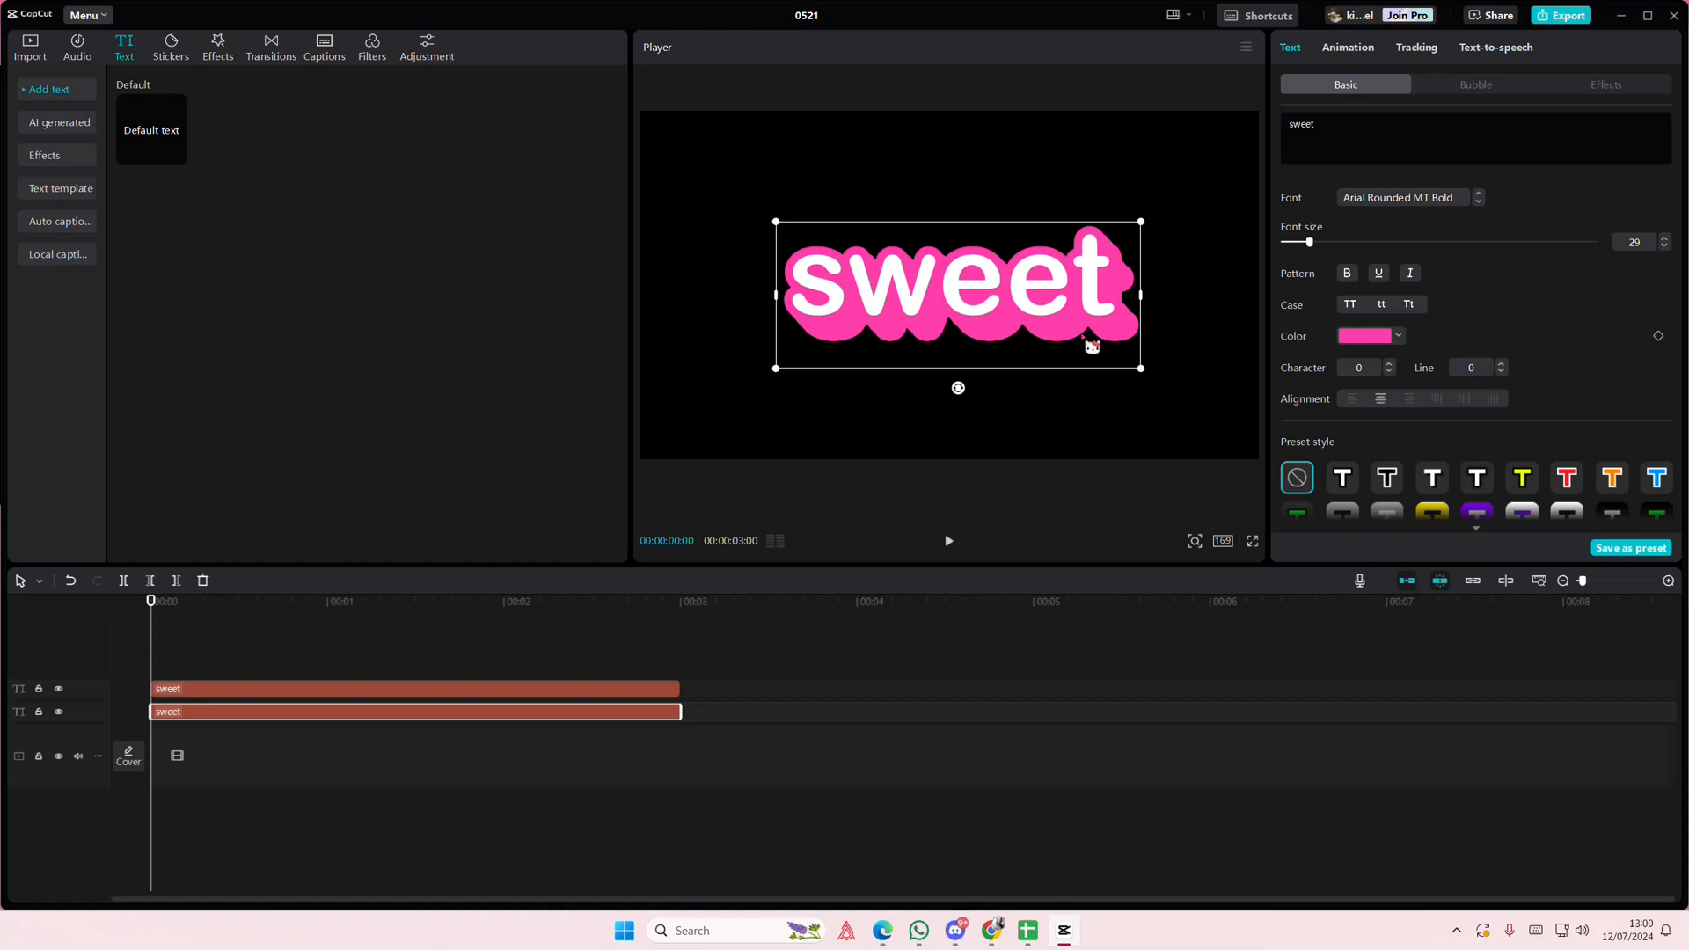
Step: Review the remaining text properties, leaving the layered pink title previewed
{"action": "scroll", "scroll_direction": "down", "scroll_amount": 3}
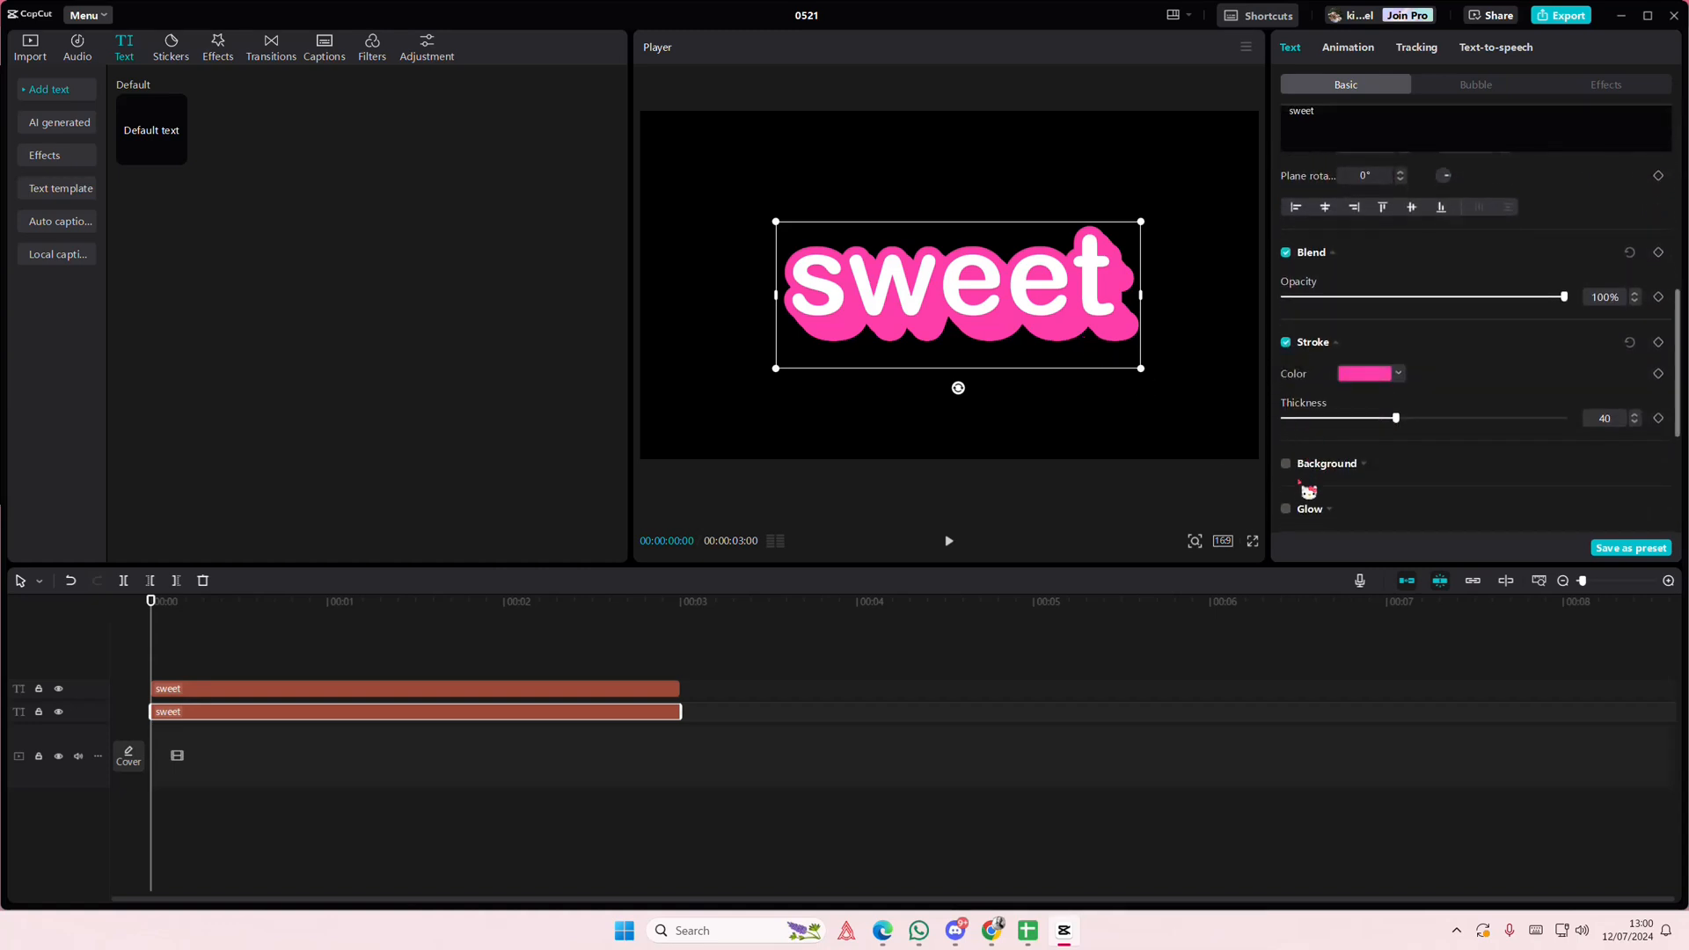
{"action": "scroll", "scroll_direction": "down", "scroll_amount": 3}
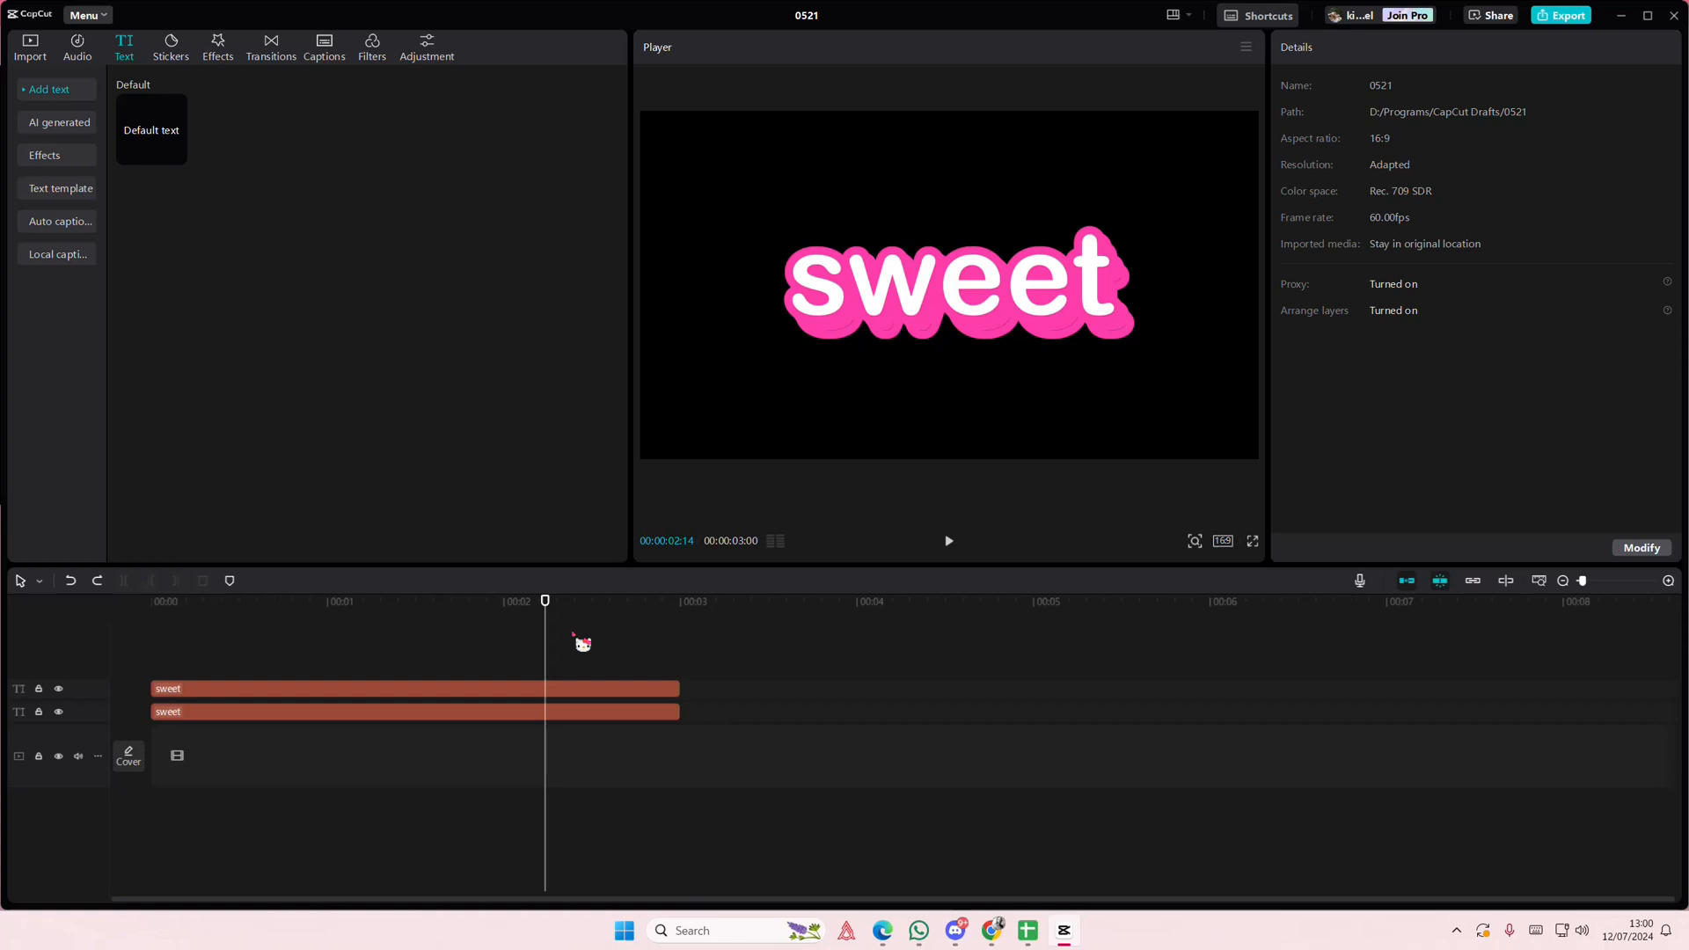
{"action": "mouse_move", "coordinate": [1263, 855]}
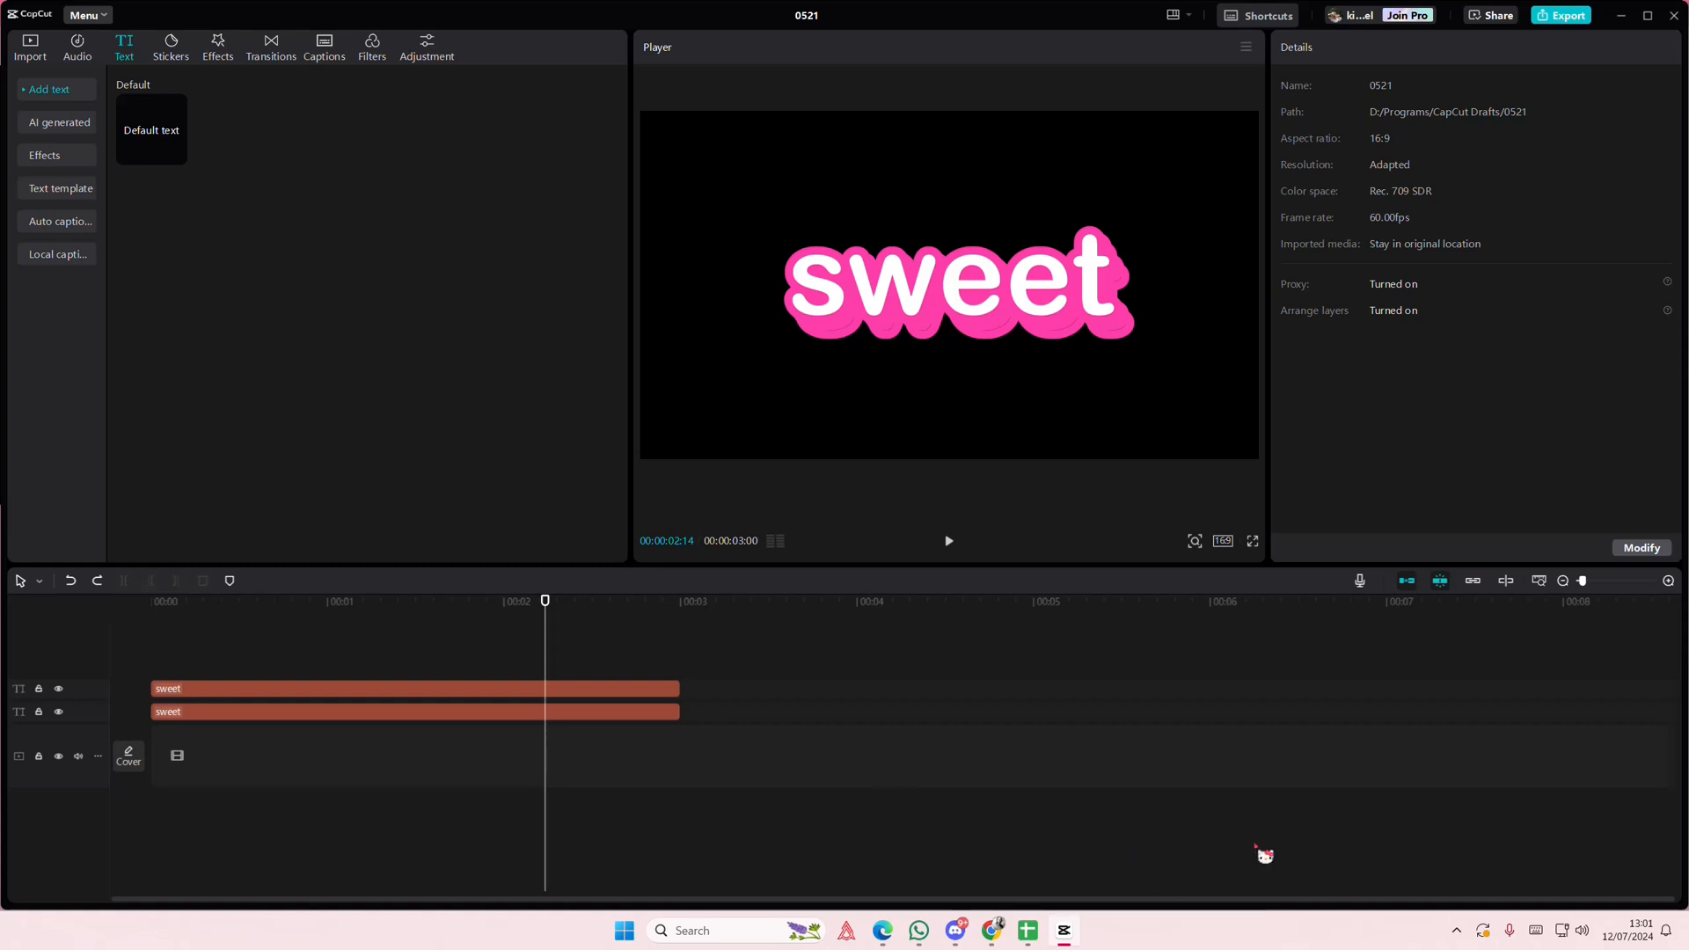